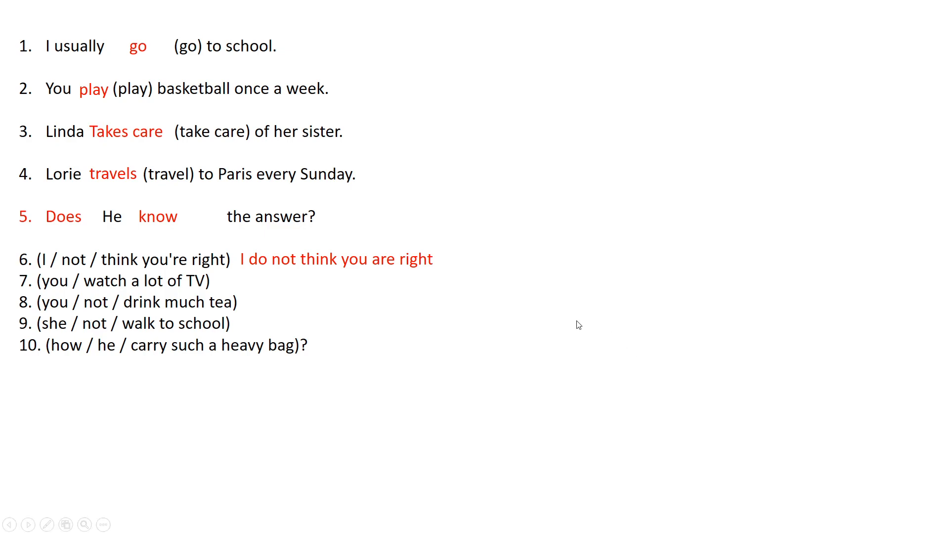
{"action": "mouse_move", "coordinate": [72, 262]}
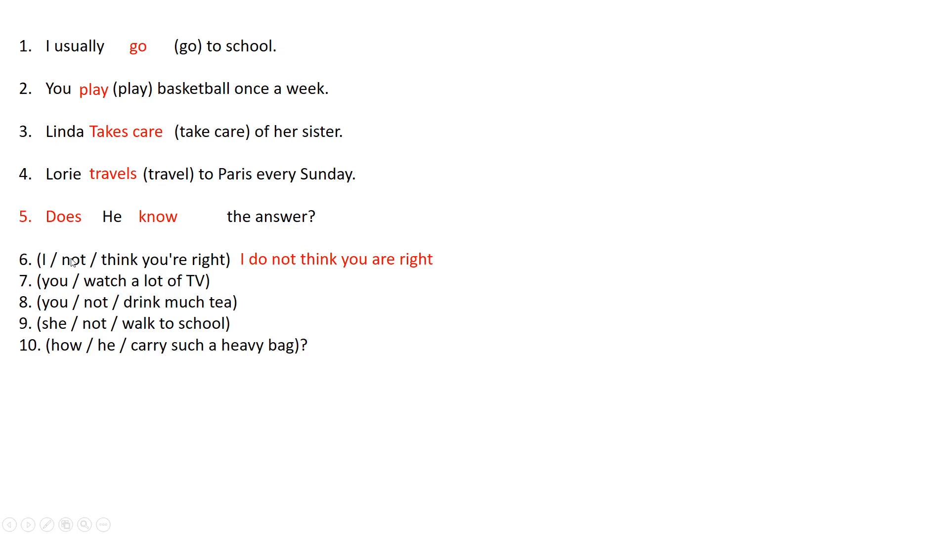